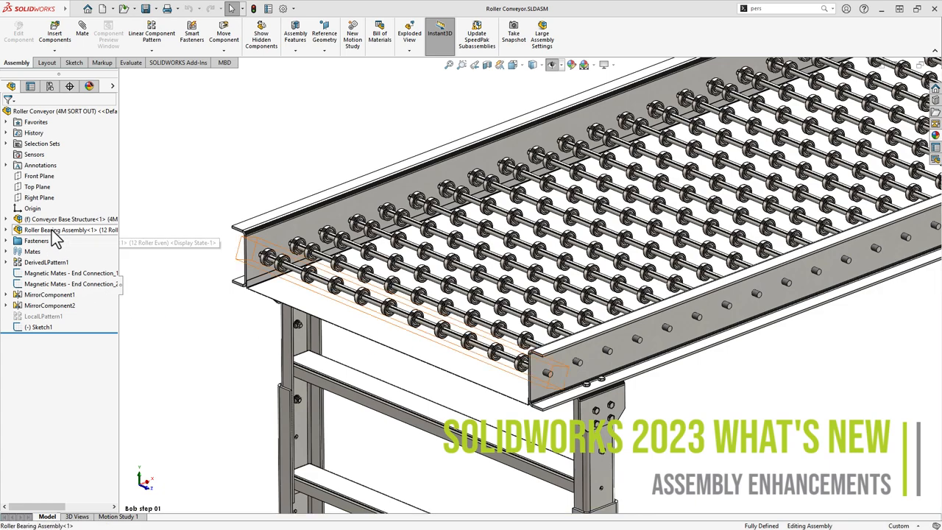
Open the Roller Bearing Assembly on its own and select Linear Pattern 12.
click(61, 230)
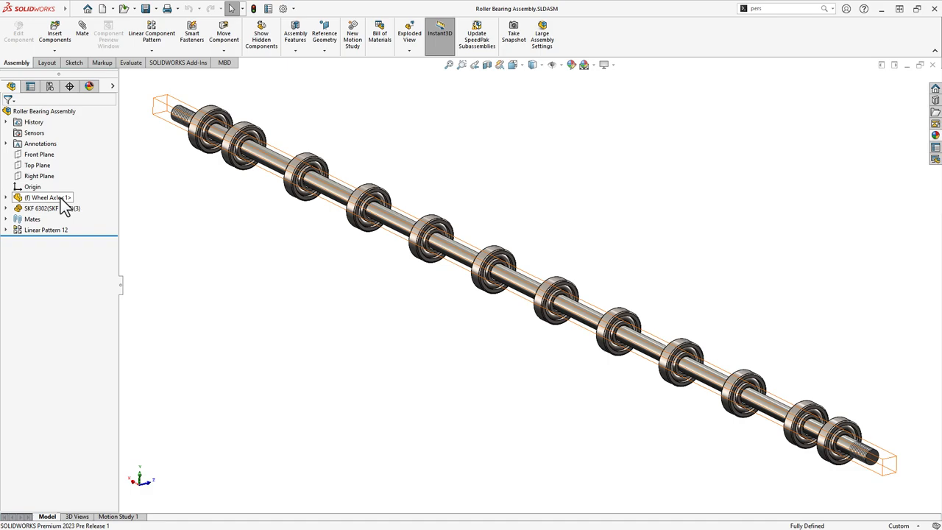
click(46, 229)
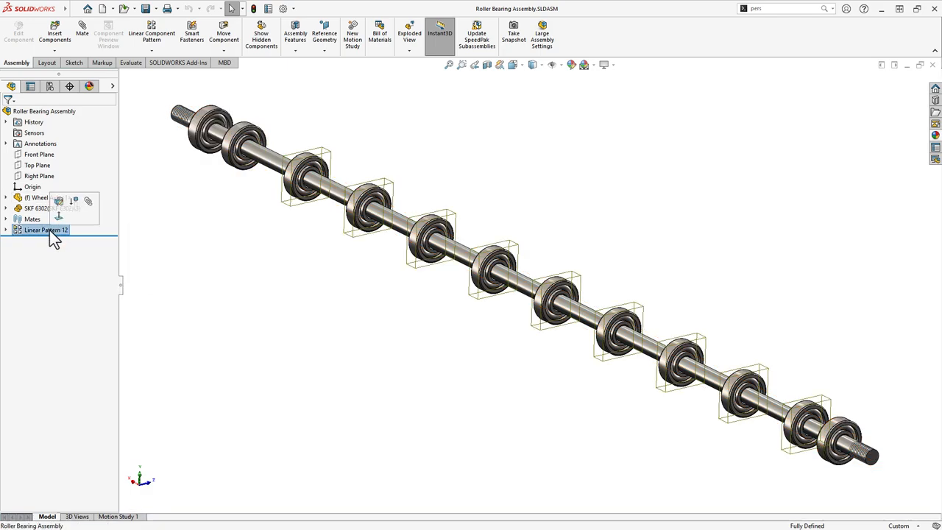
Edit Linear Pattern 12 to skip several bearing instances along the axle.
right_click(46, 229)
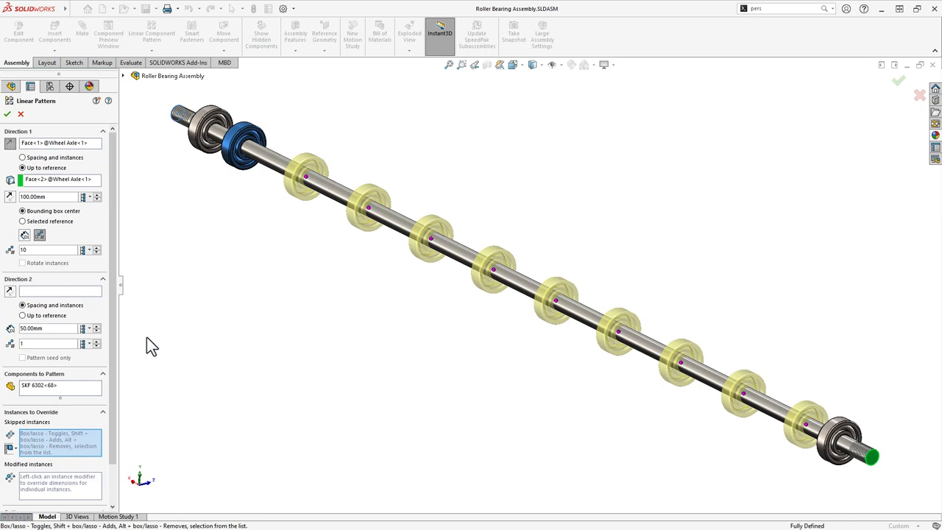
click(368, 212)
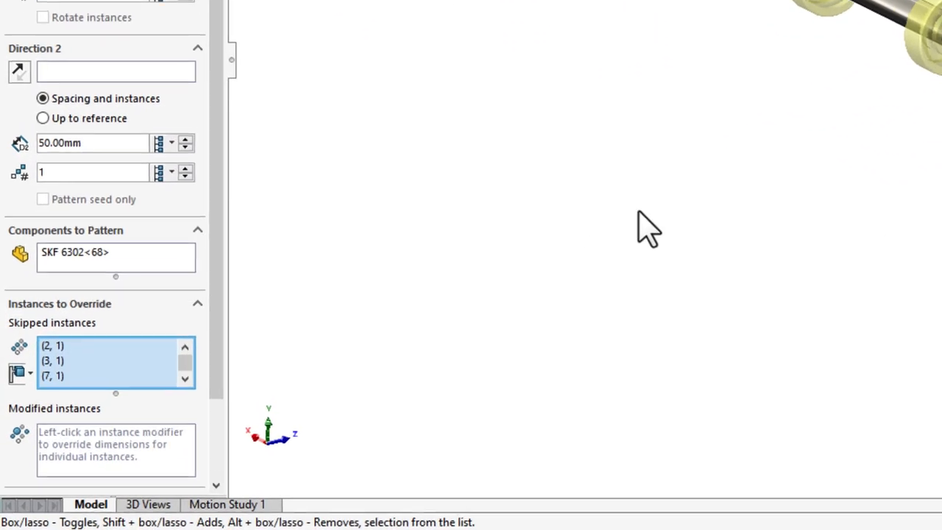
click(29, 370)
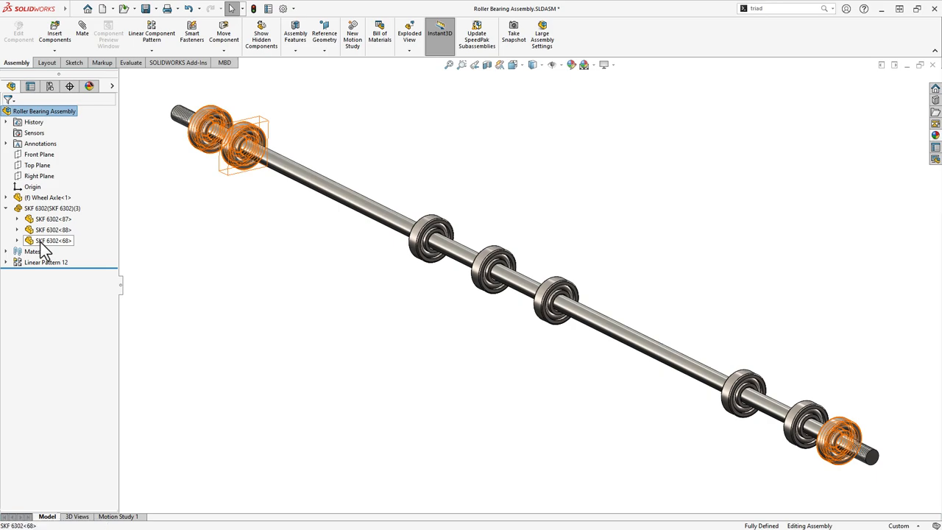
Replace only the selected SKF 6302<68> bearing with SKF RW9087.
right_click(53, 240)
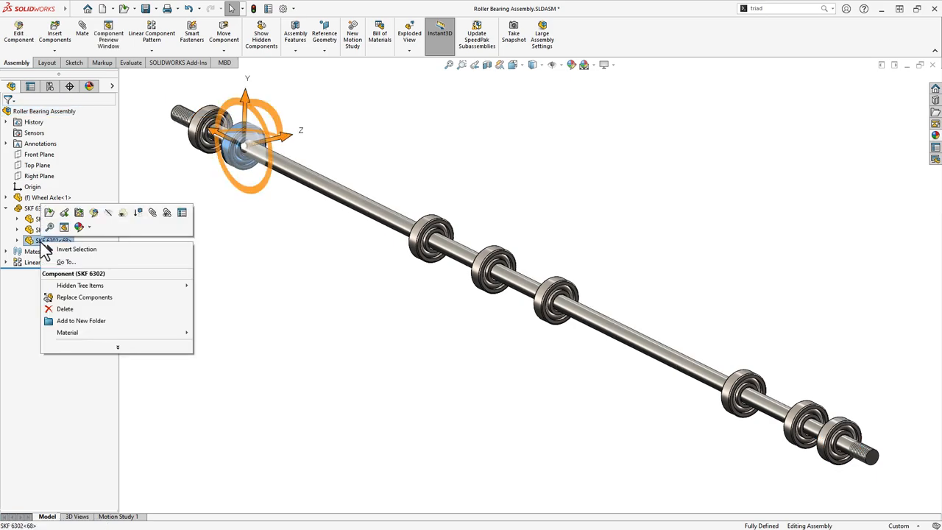
click(84, 296)
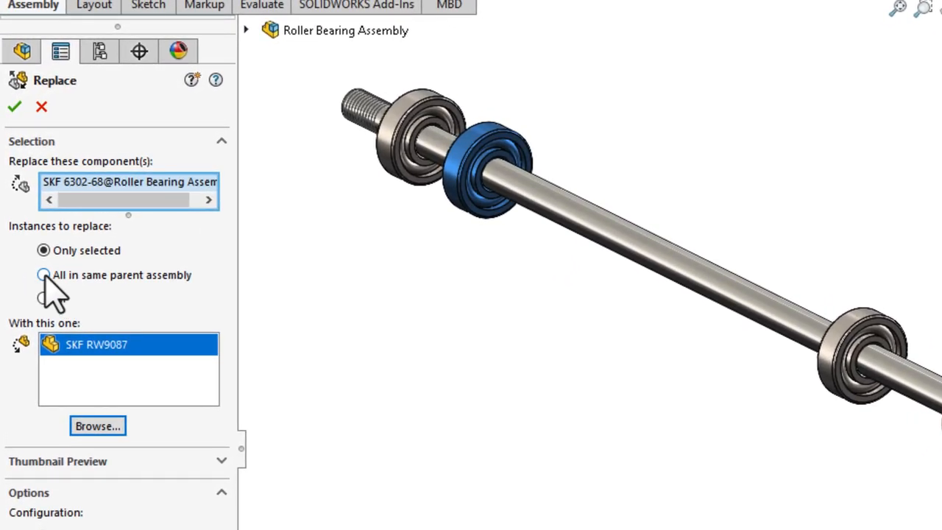
click(43, 274)
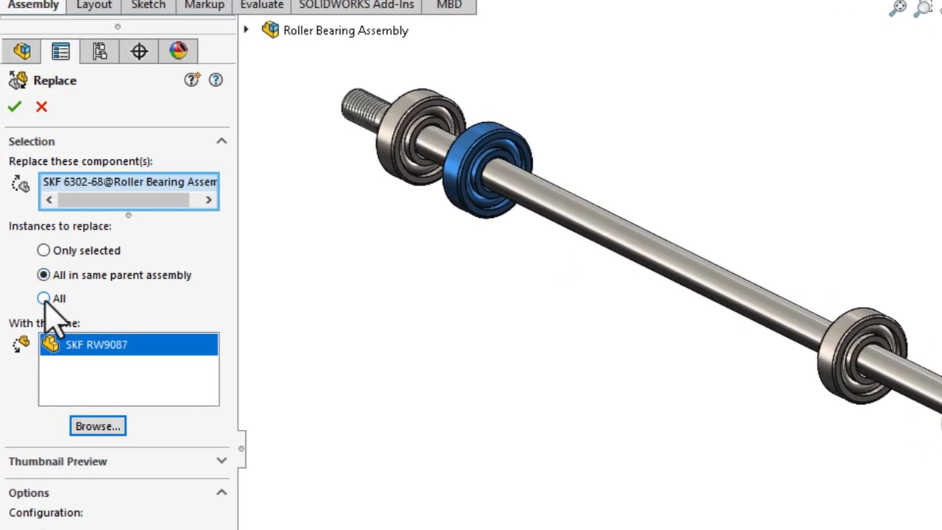
click(43, 297)
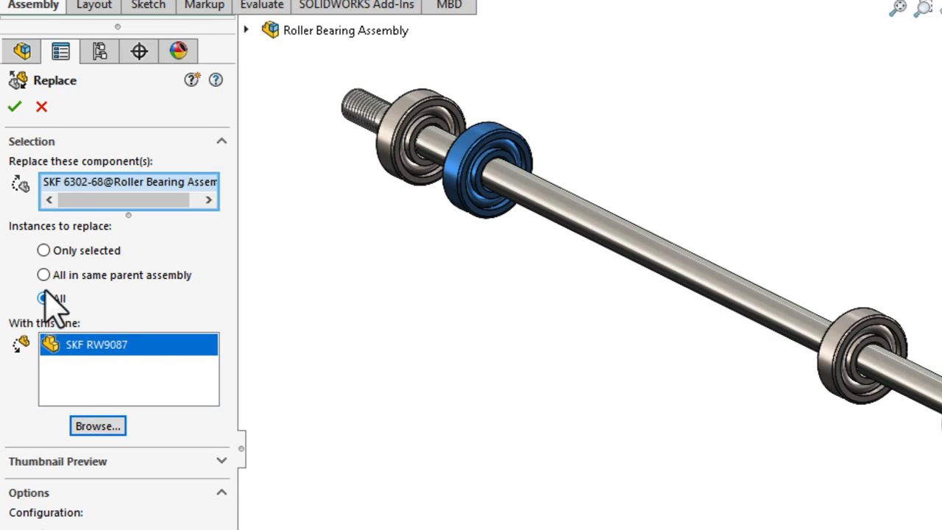
click(44, 251)
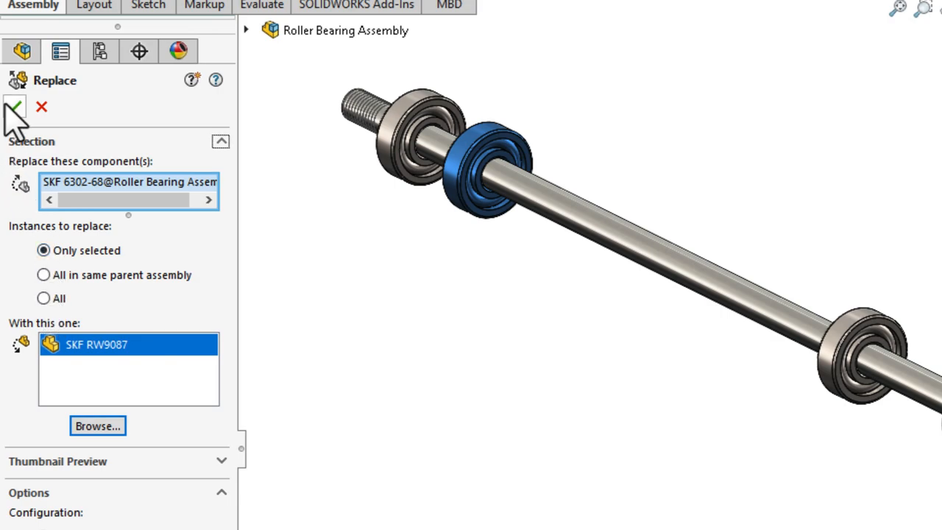
click(14, 106)
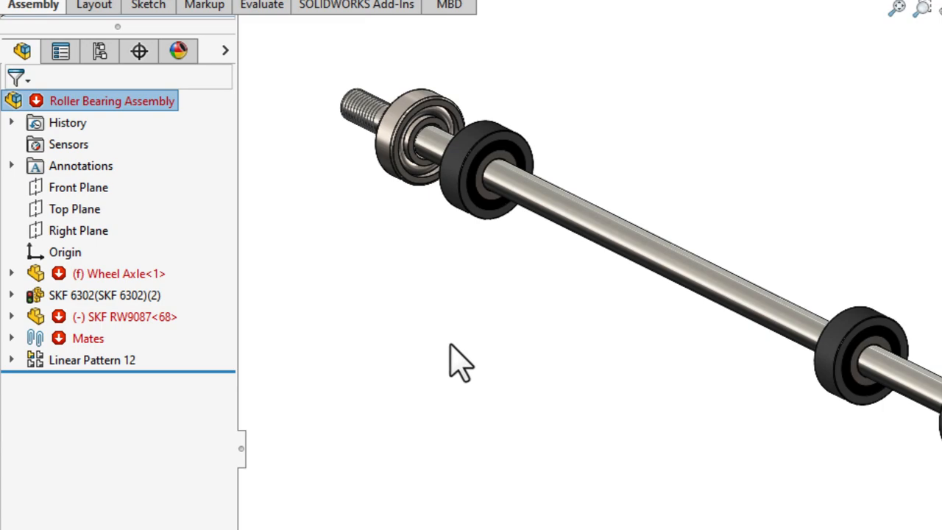
mouse_move(18, 339)
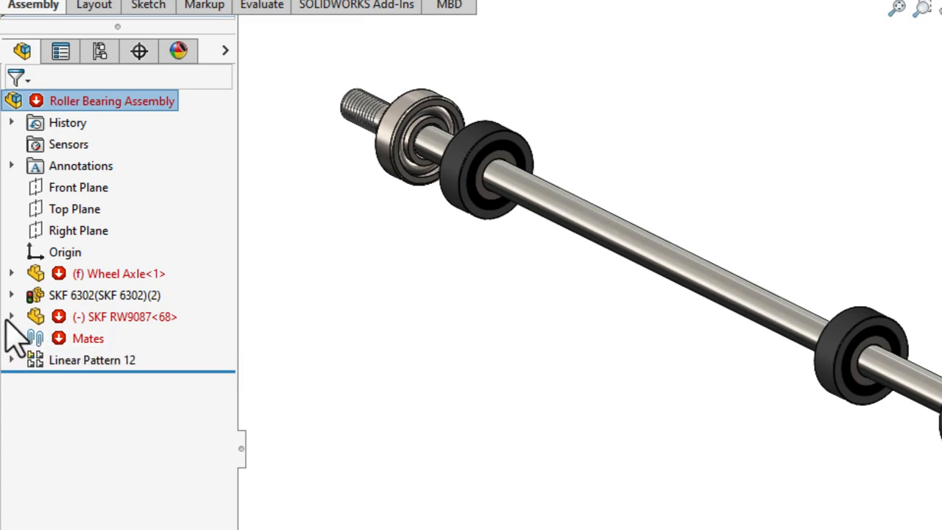
Auto Repair the failing Concentric1 mate under Mates.
click(13, 338)
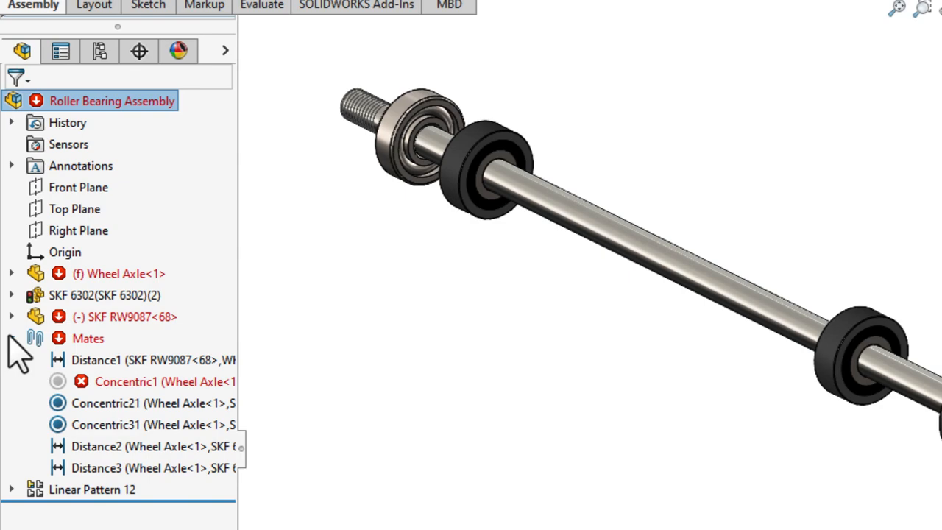
click(125, 381)
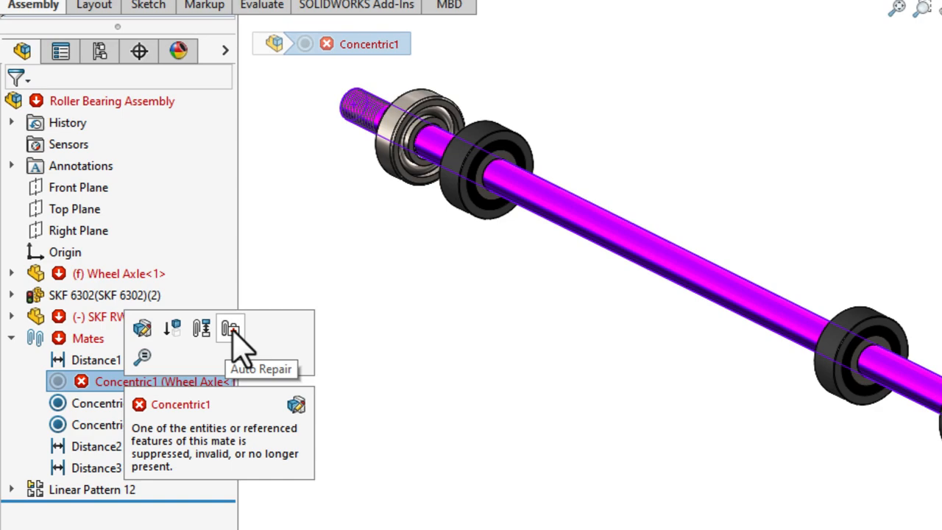
click(231, 327)
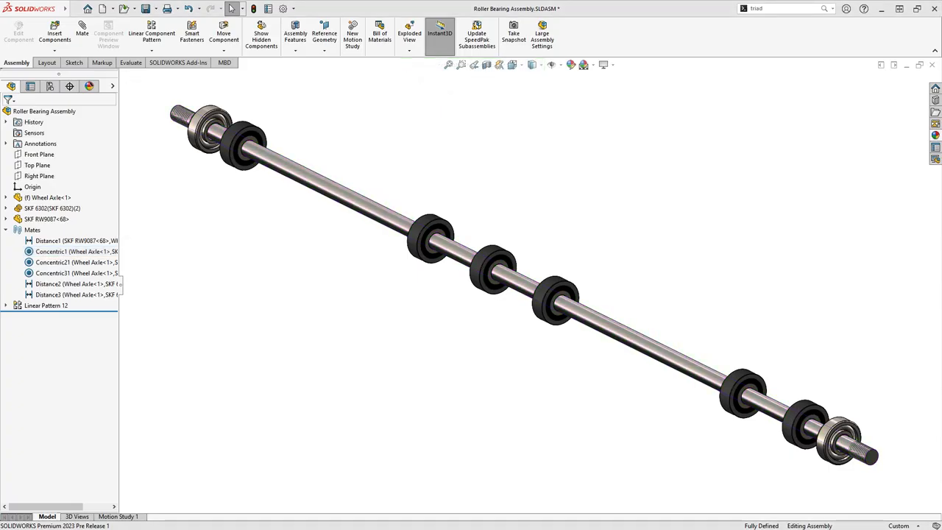
Open Options to the Document Properties Configurations page.
click(267, 8)
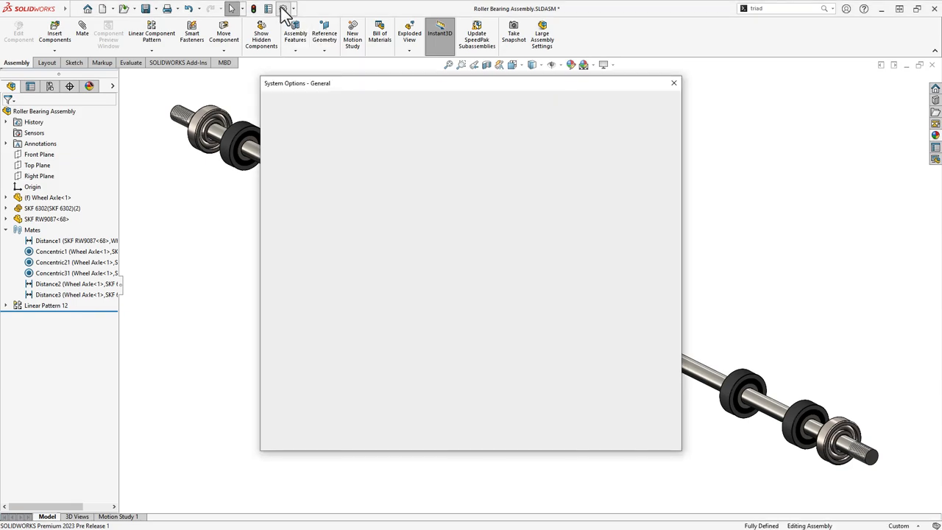
click(283, 8)
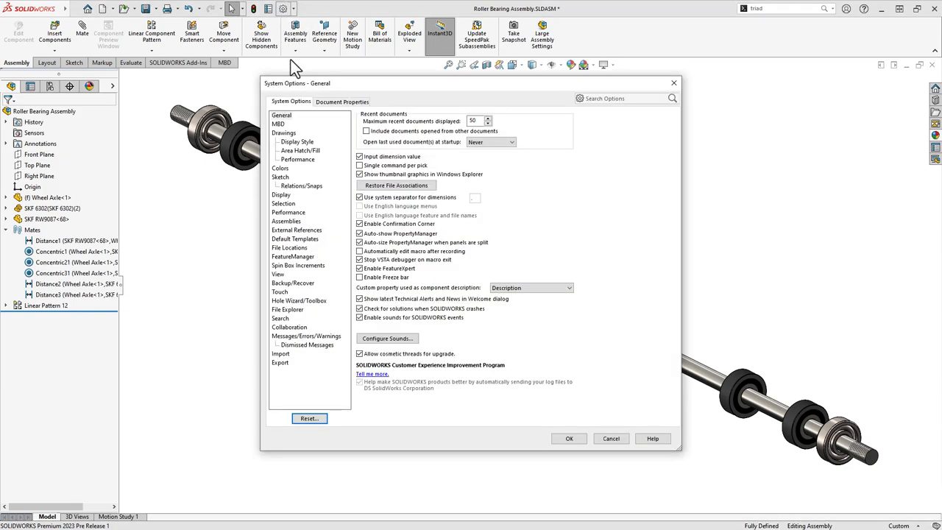
click(343, 101)
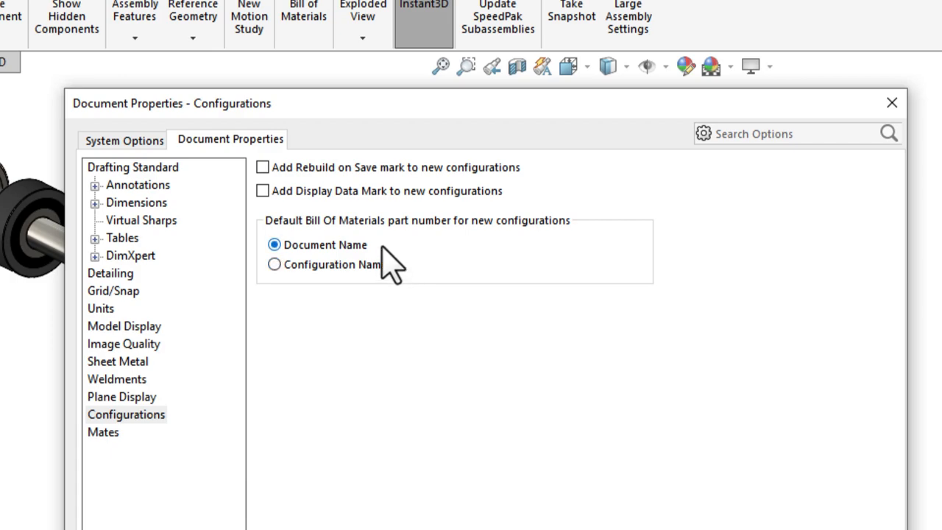
mouse_move(386, 265)
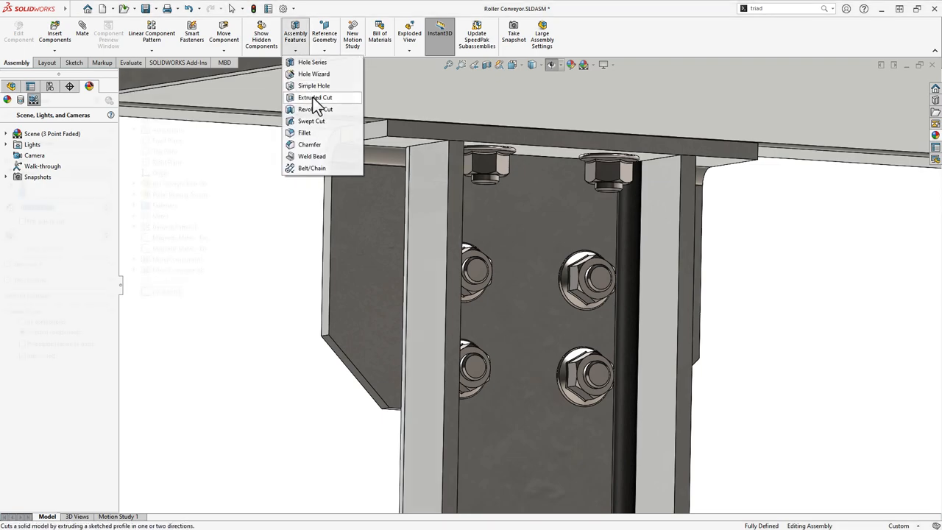
Add an Up To Surface assembly extruded cut, propagated to the affected parts.
click(316, 97)
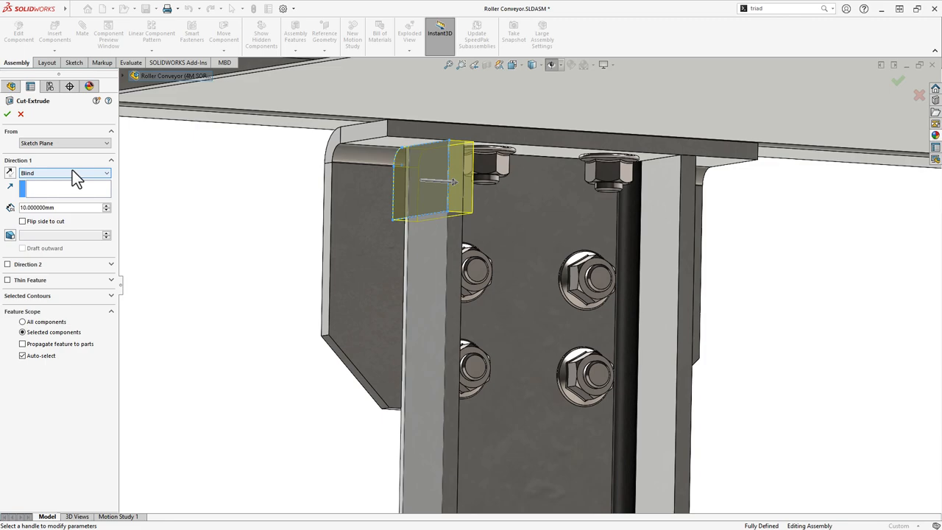
mouse_move(65, 172)
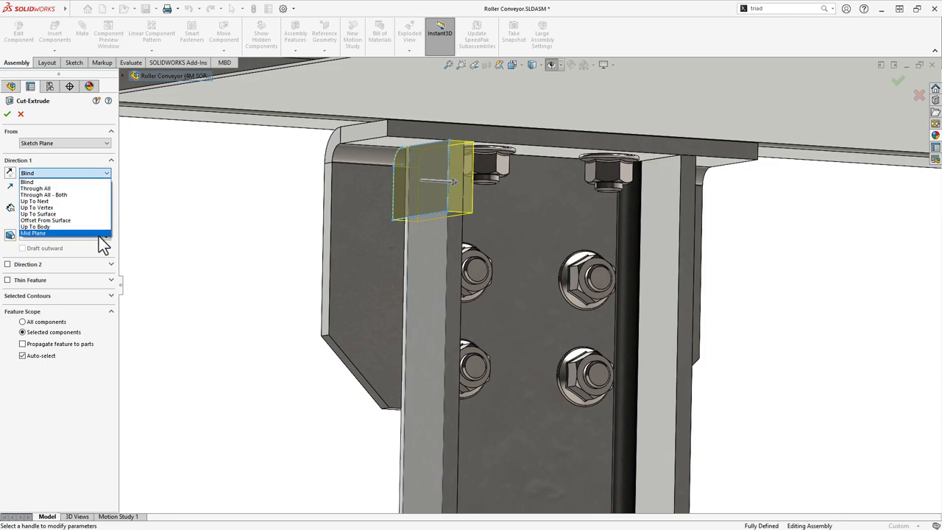
click(38, 213)
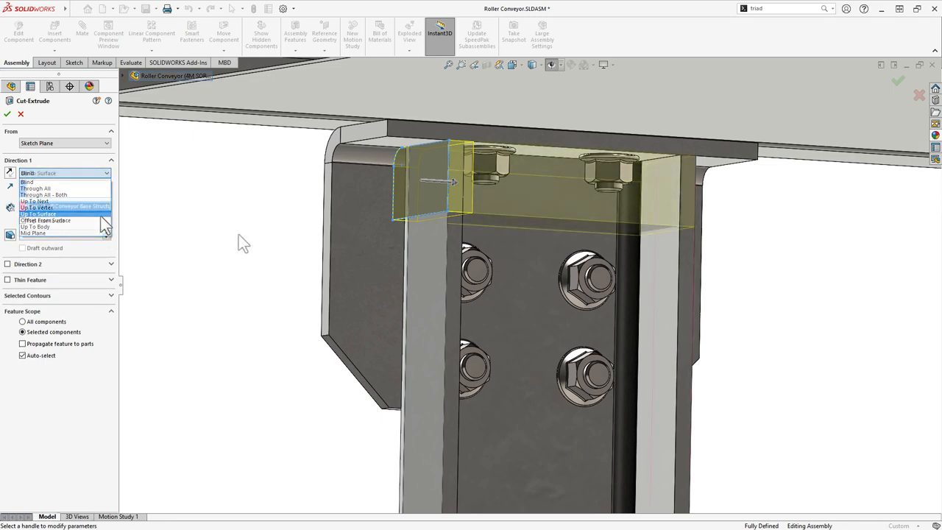
click(37, 214)
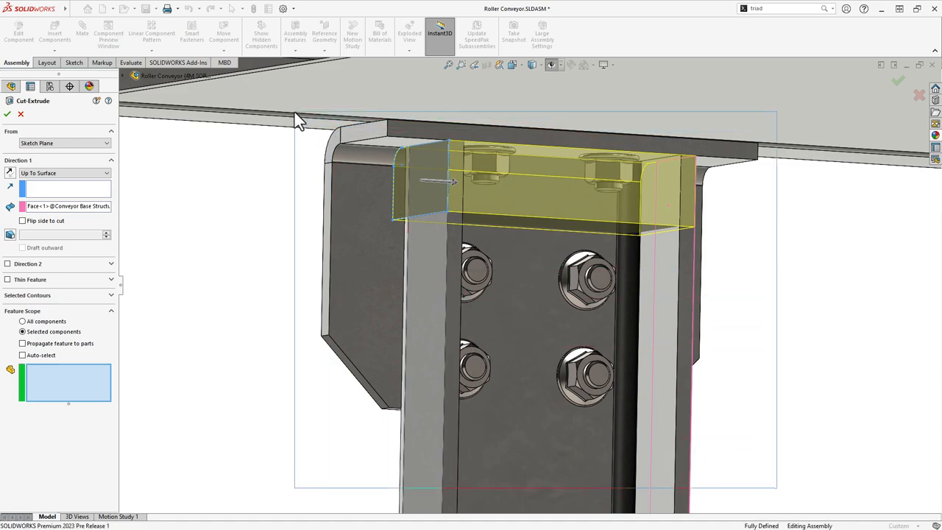
click(309, 125)
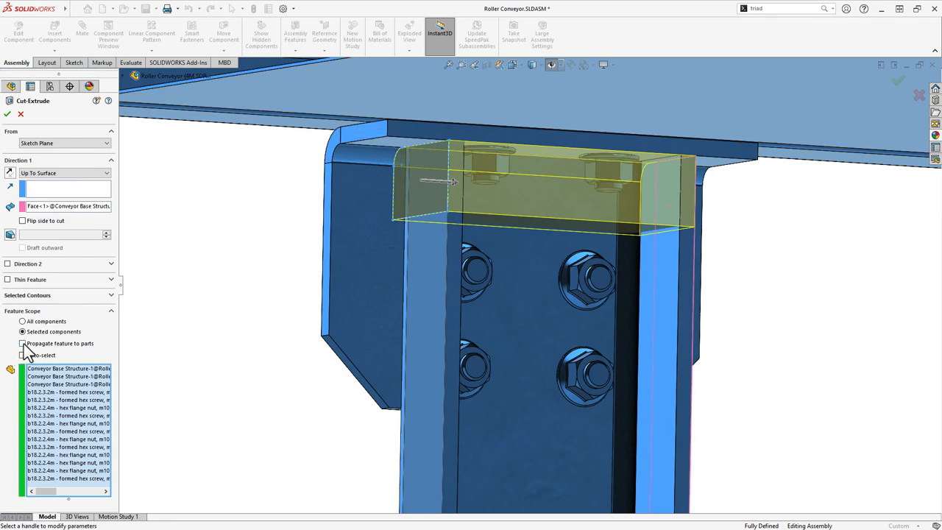
click(23, 343)
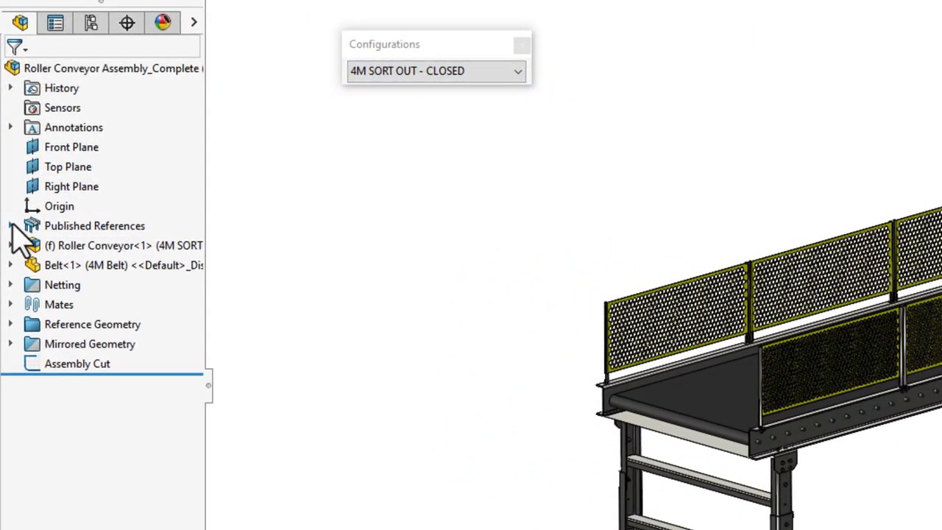
Select the Chute 1 and Chute 2 references, then show the 8M FEED IN - SINGLE SIDE OPEN configuration.
click(11, 225)
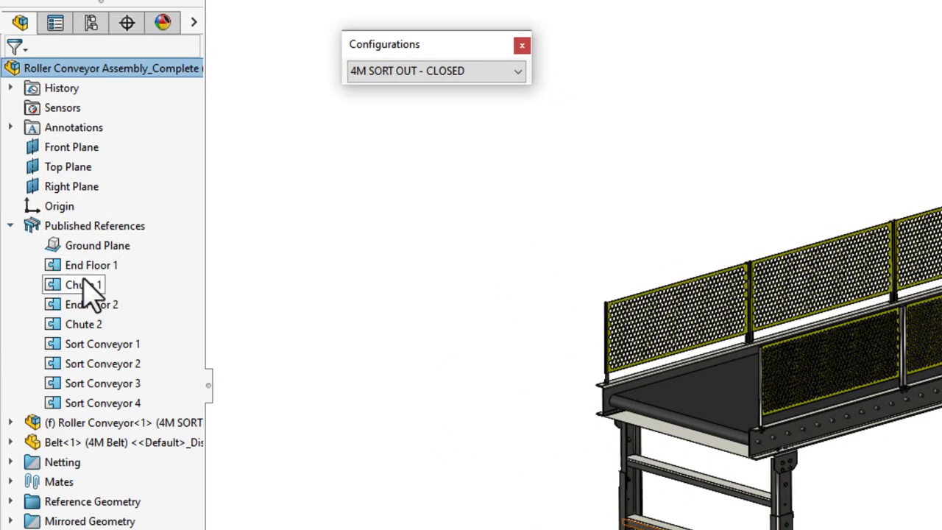
click(82, 285)
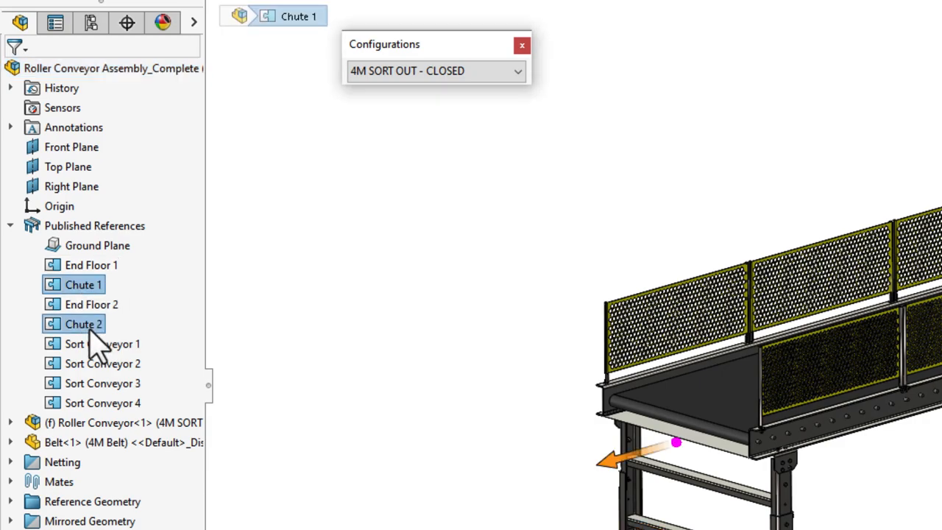
right_click(83, 324)
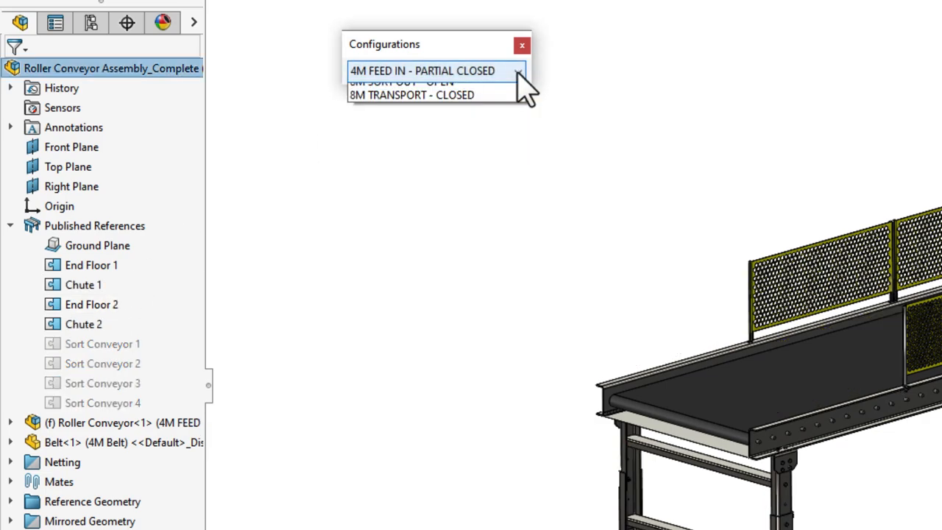
click(426, 83)
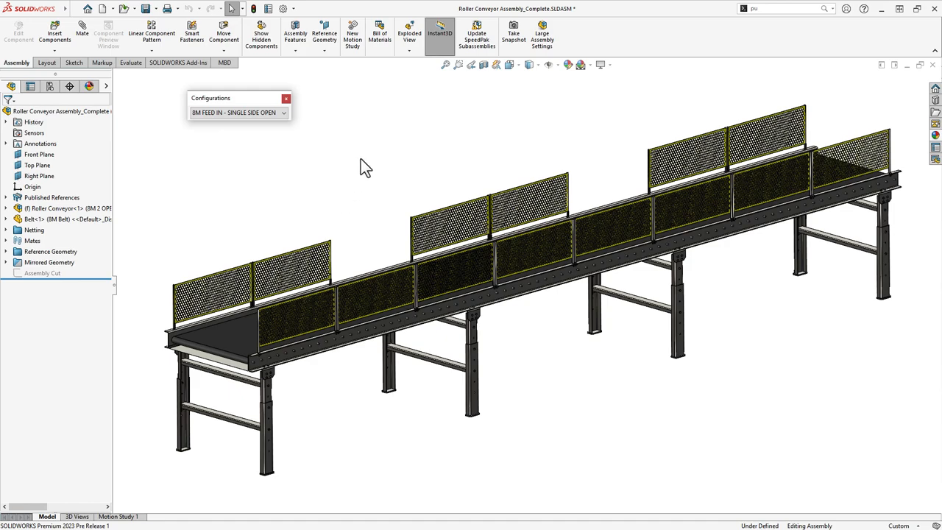
click(283, 13)
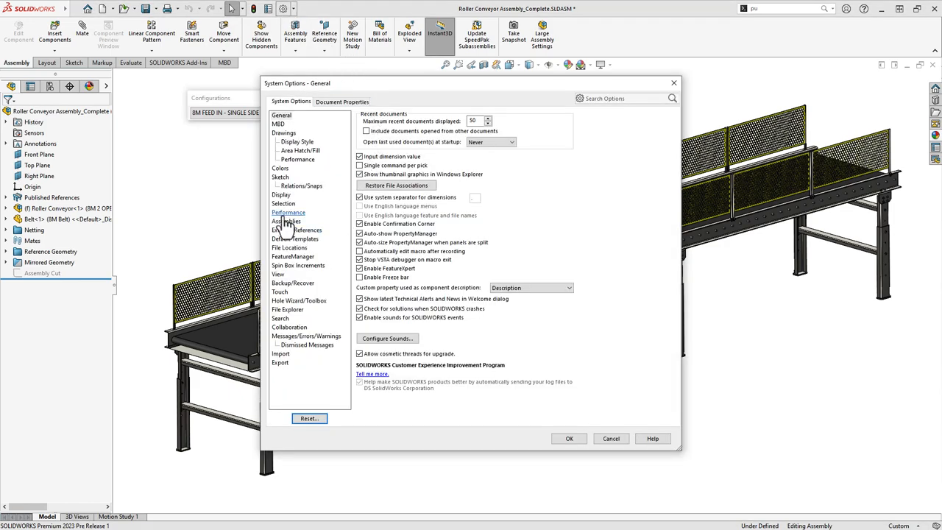
click(287, 211)
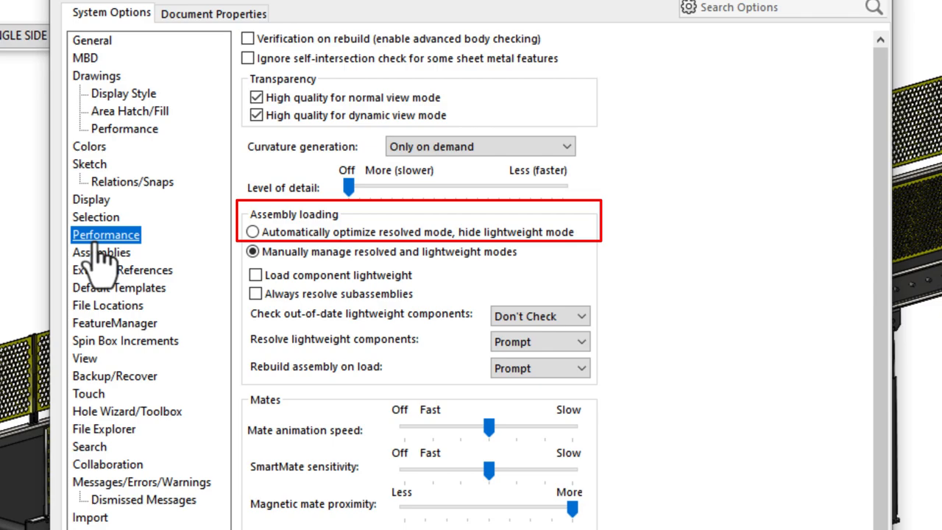
mouse_move(99, 269)
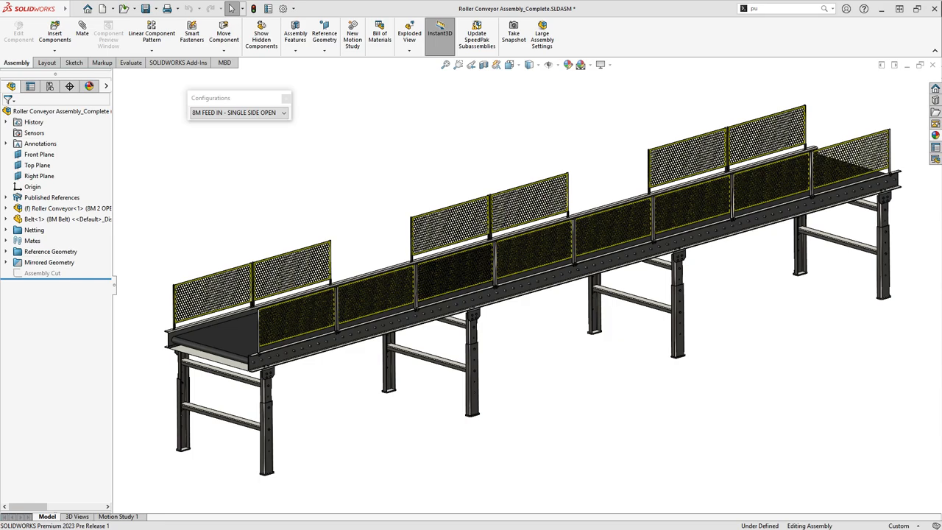
mouse_move(151, 35)
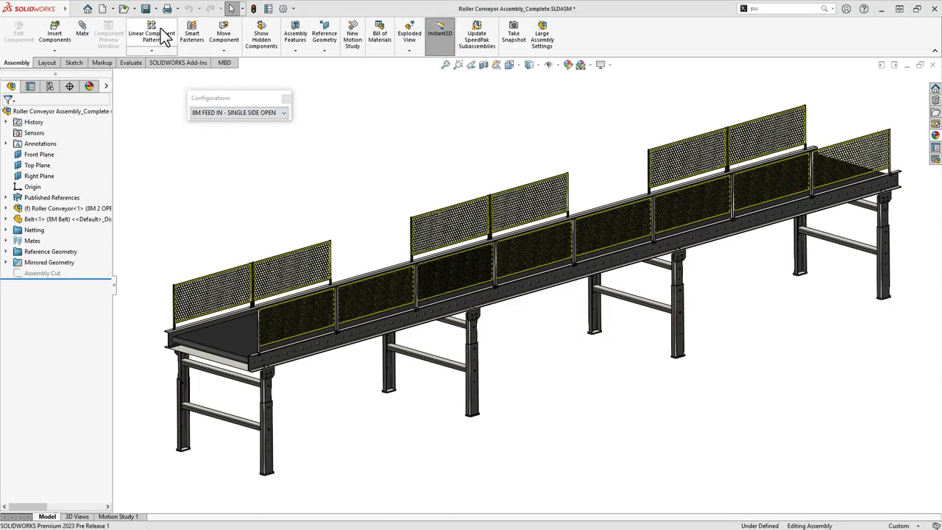
Save the assembly as Roller Conveyor Assembly_Complete.STEP in STEP AP203 format.
click(146, 8)
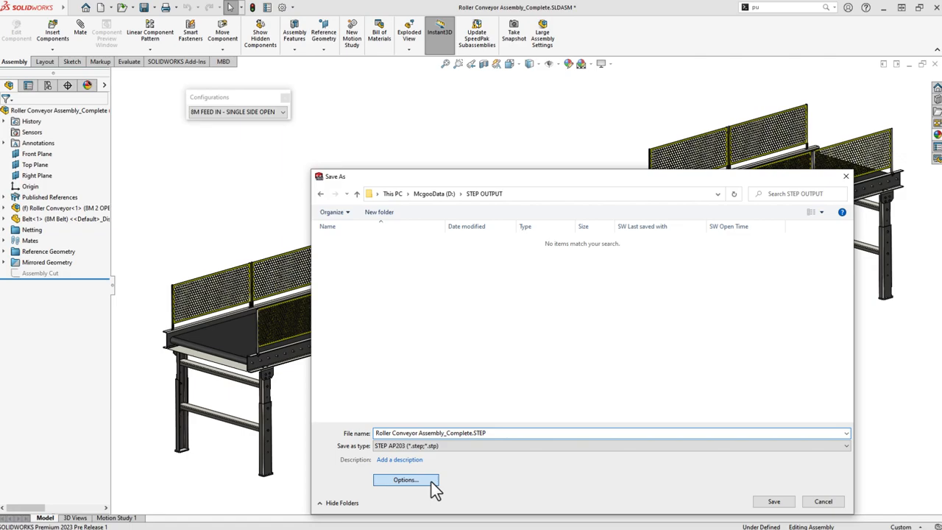
click(406, 479)
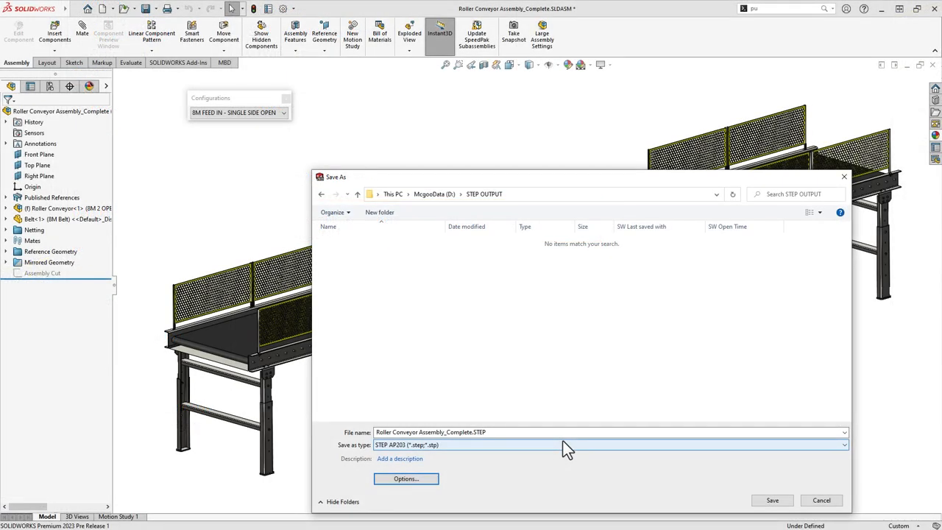
click(772, 500)
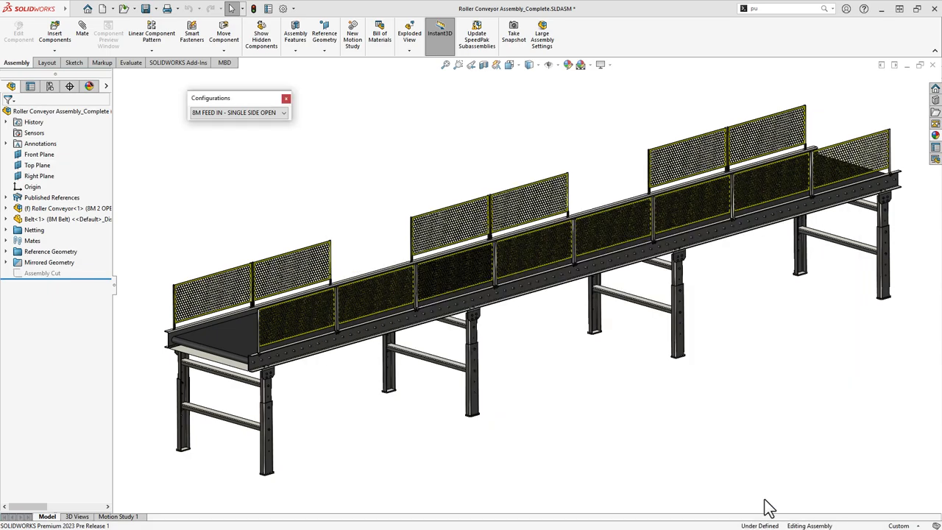